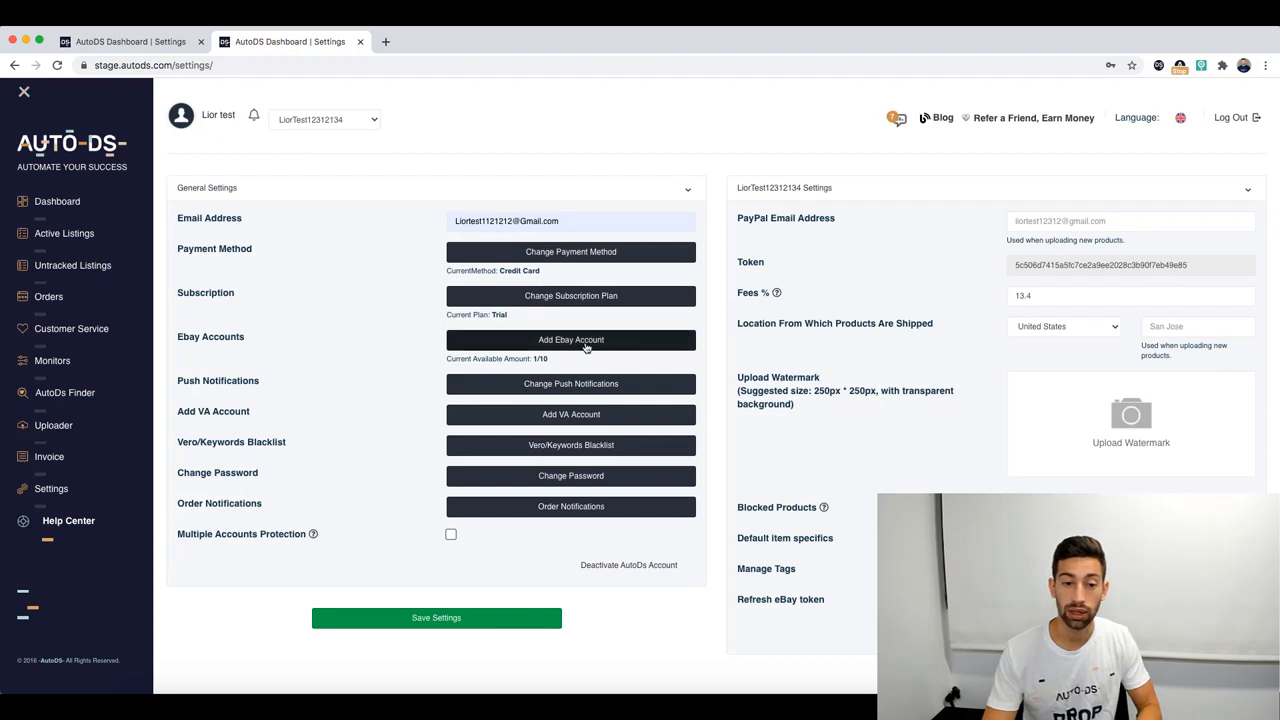
# Step: Start adding a new eBay account from the Settings page
pyautogui.click(571, 339)
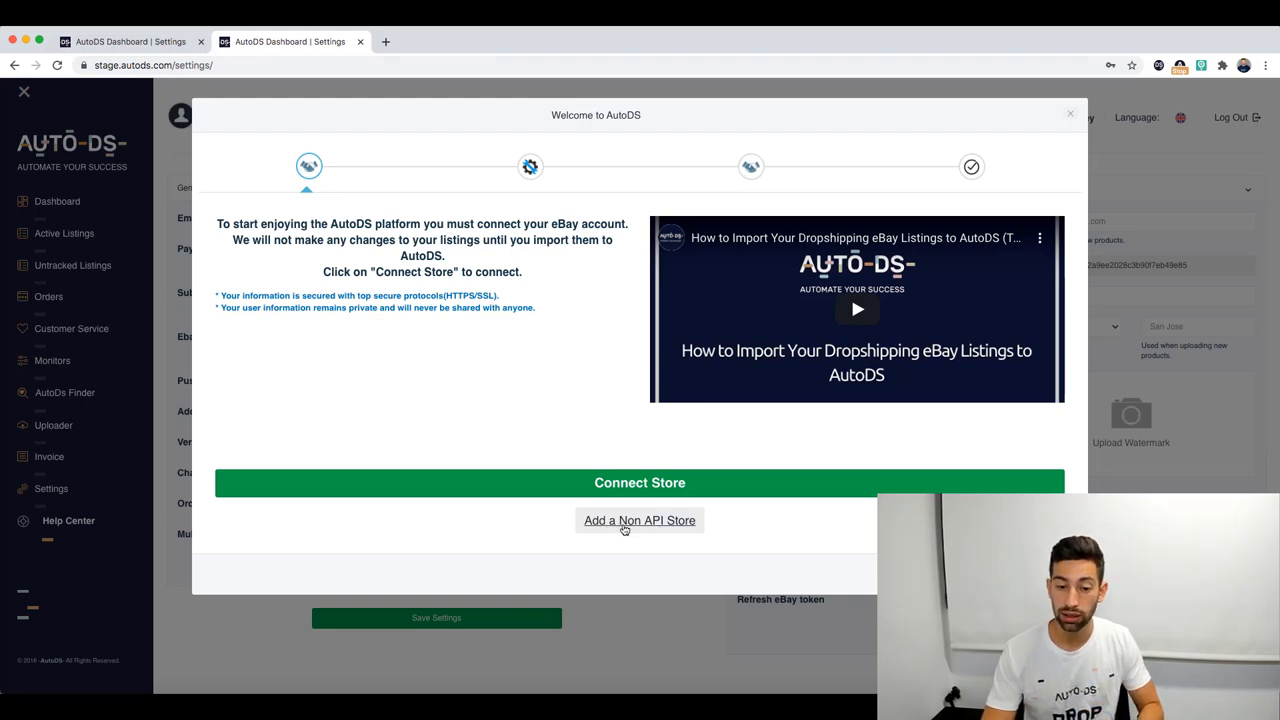
# Step: Add a non-API eBay store and submit its store name, PayPal and profit details
pyautogui.click(639, 520)
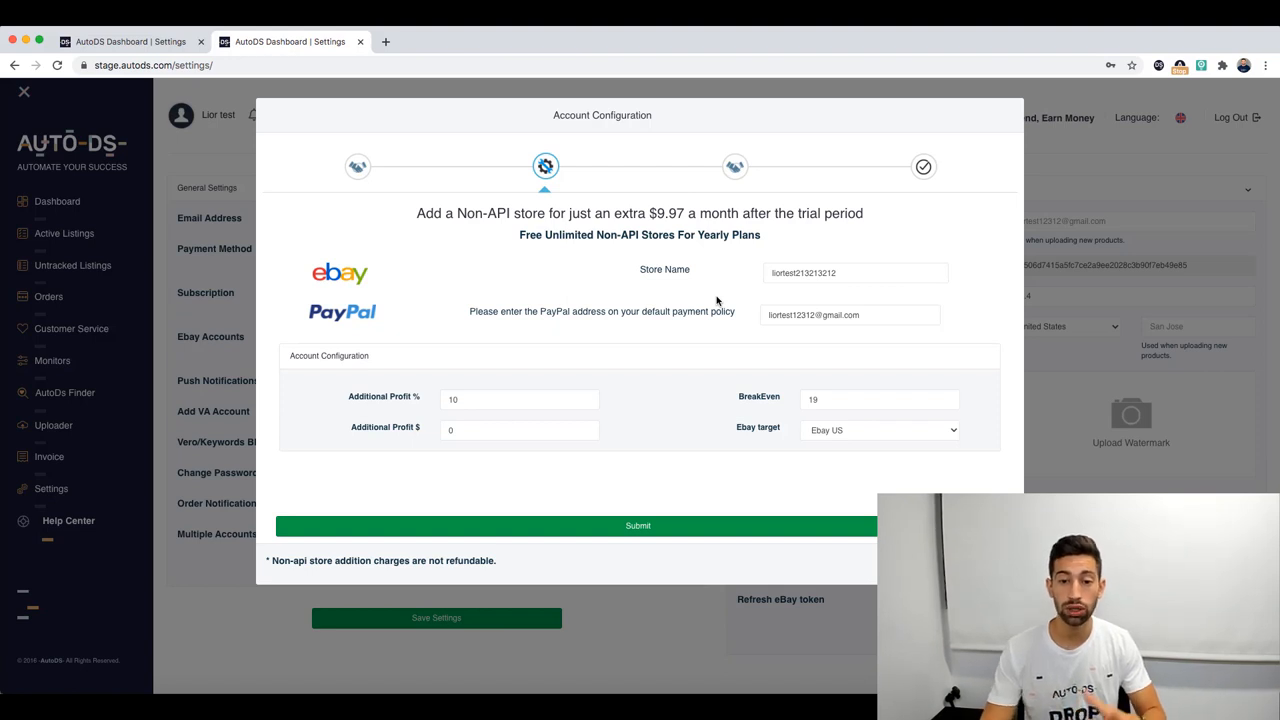
pyautogui.moveTo(710, 331)
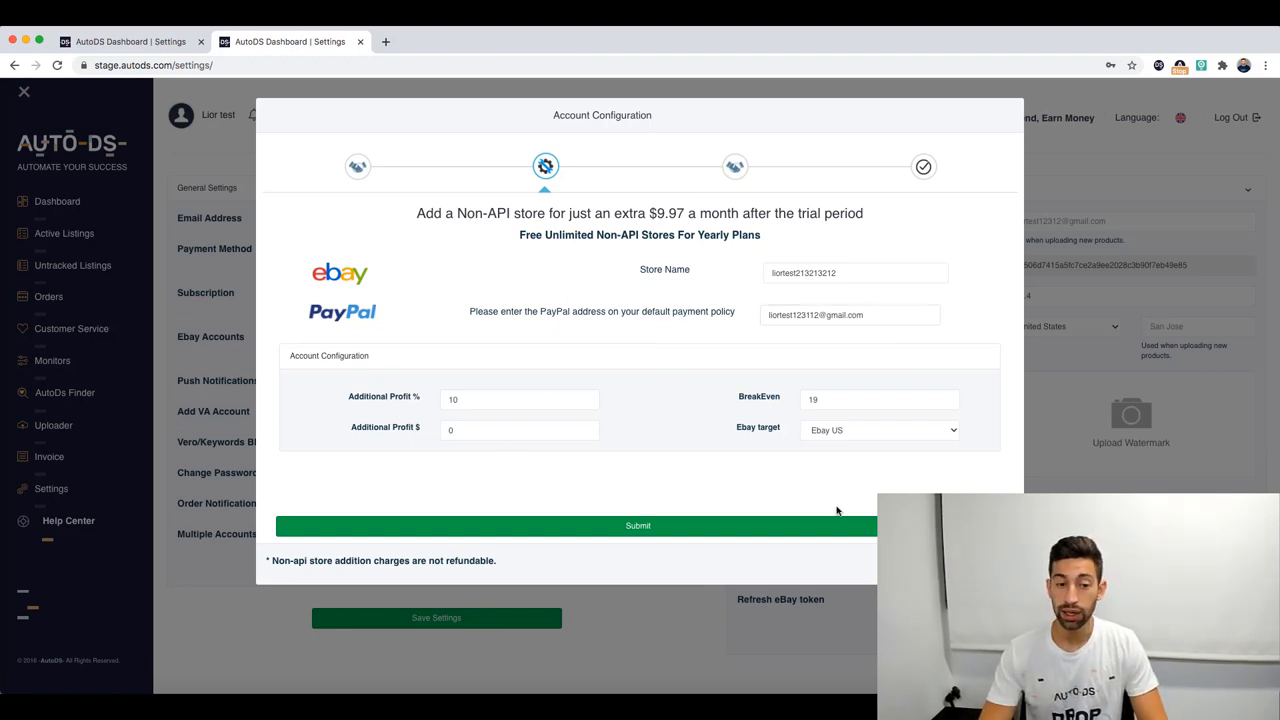
pyautogui.moveTo(921, 466)
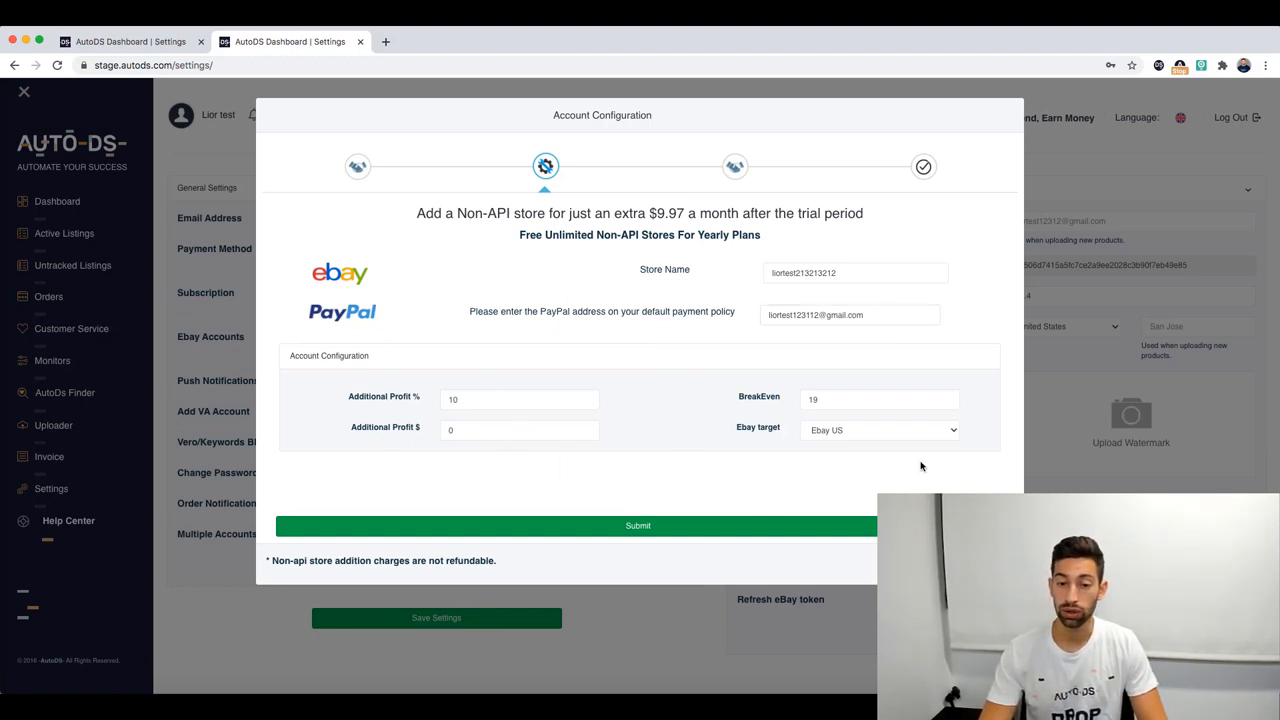
pyautogui.click(637, 525)
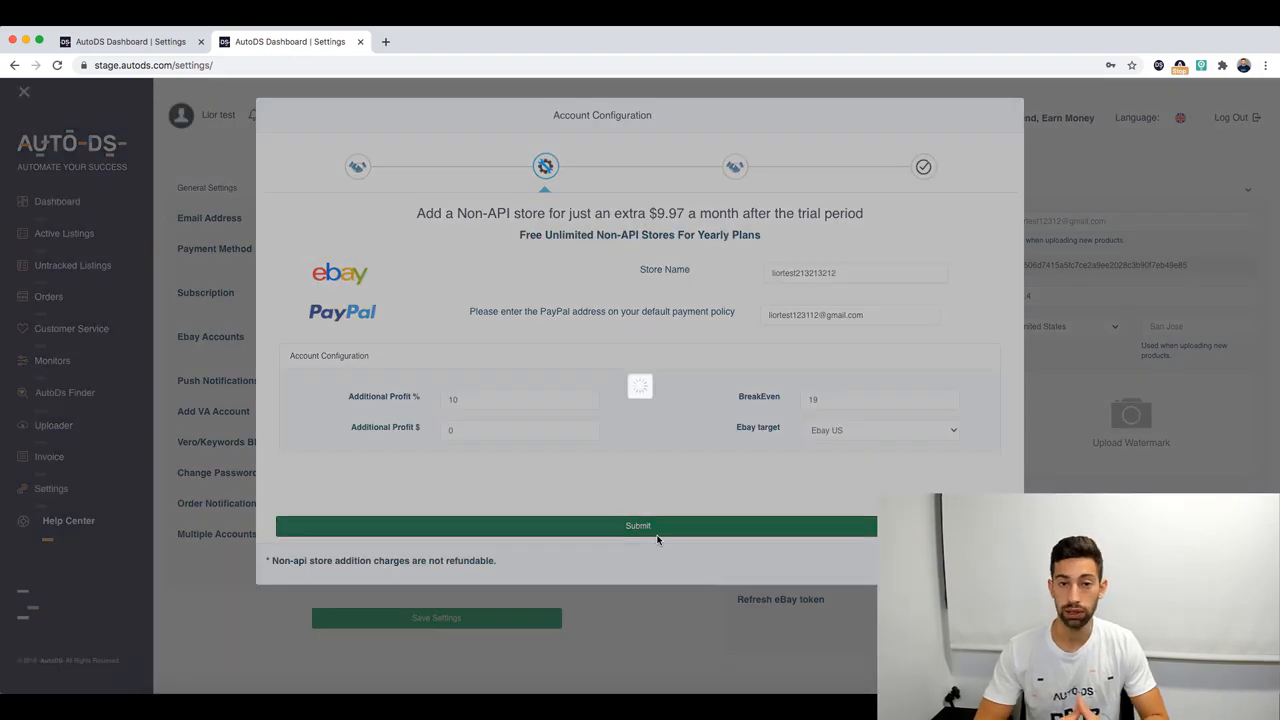
# Step: Open the AutoDS Chrome extension store page, then return to the extension download step
pyautogui.click(637, 525)
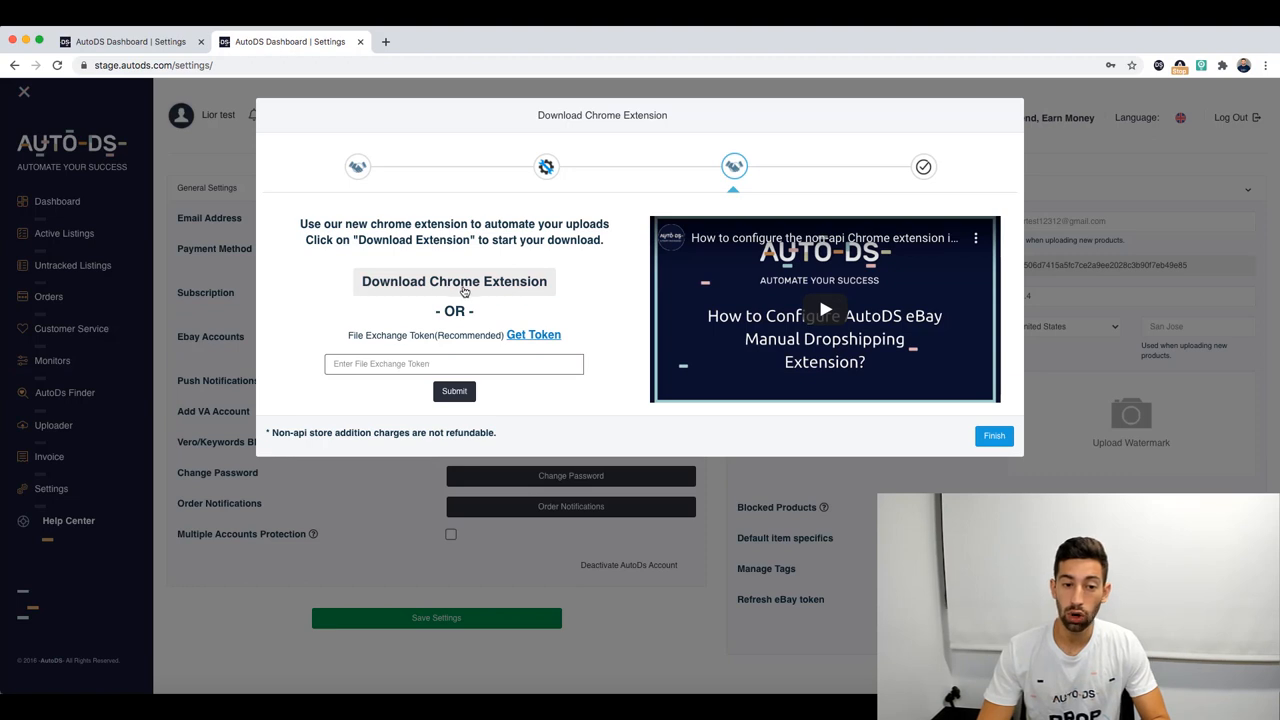
pyautogui.moveTo(504, 292)
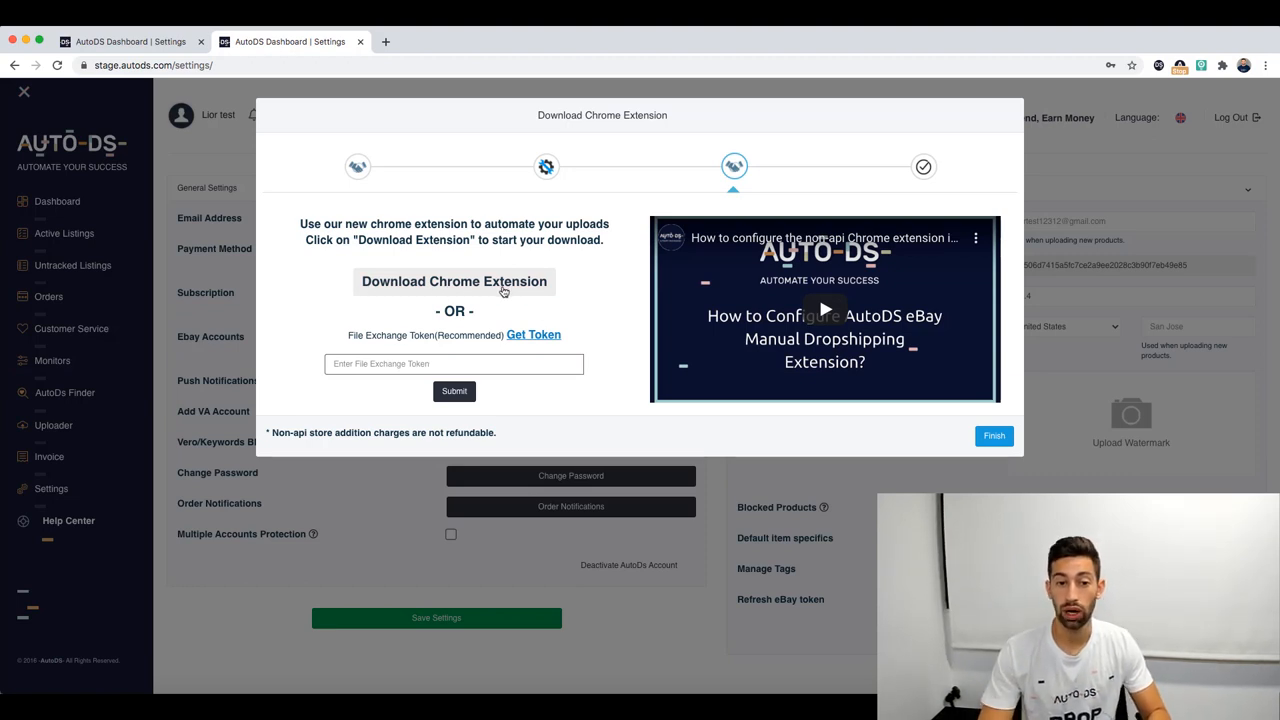
pyautogui.click(454, 281)
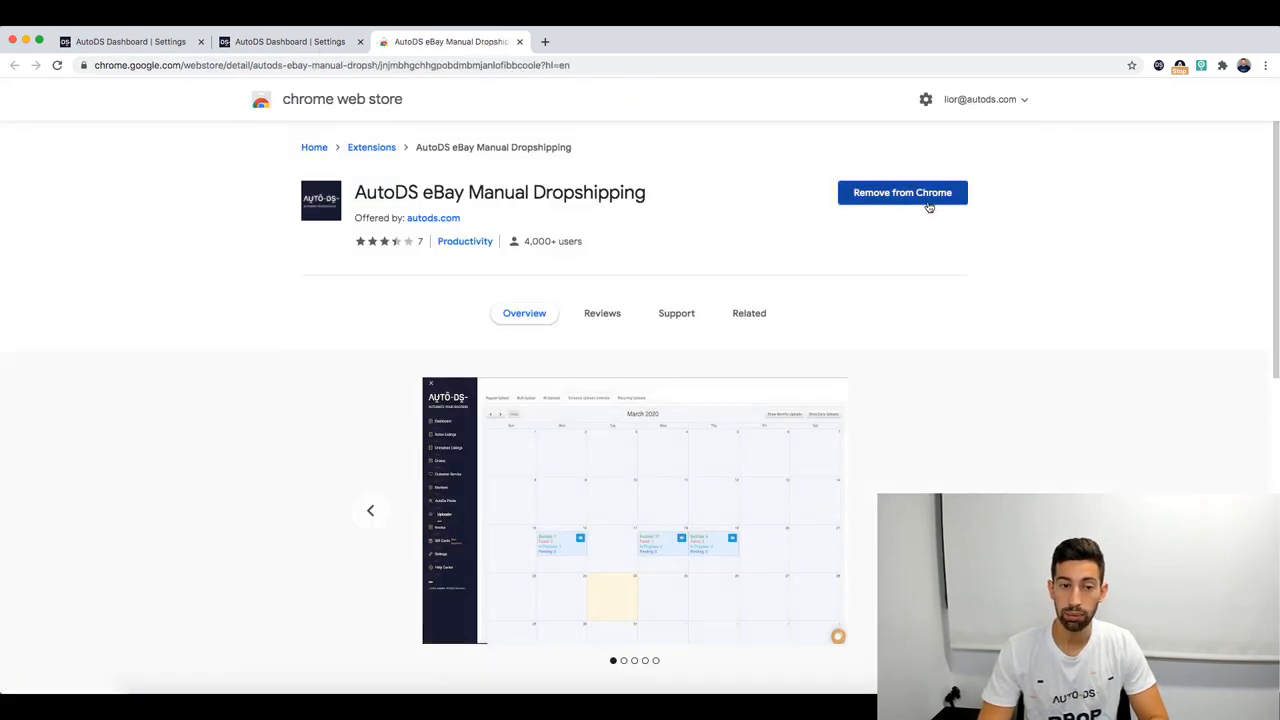
pyautogui.click(290, 41)
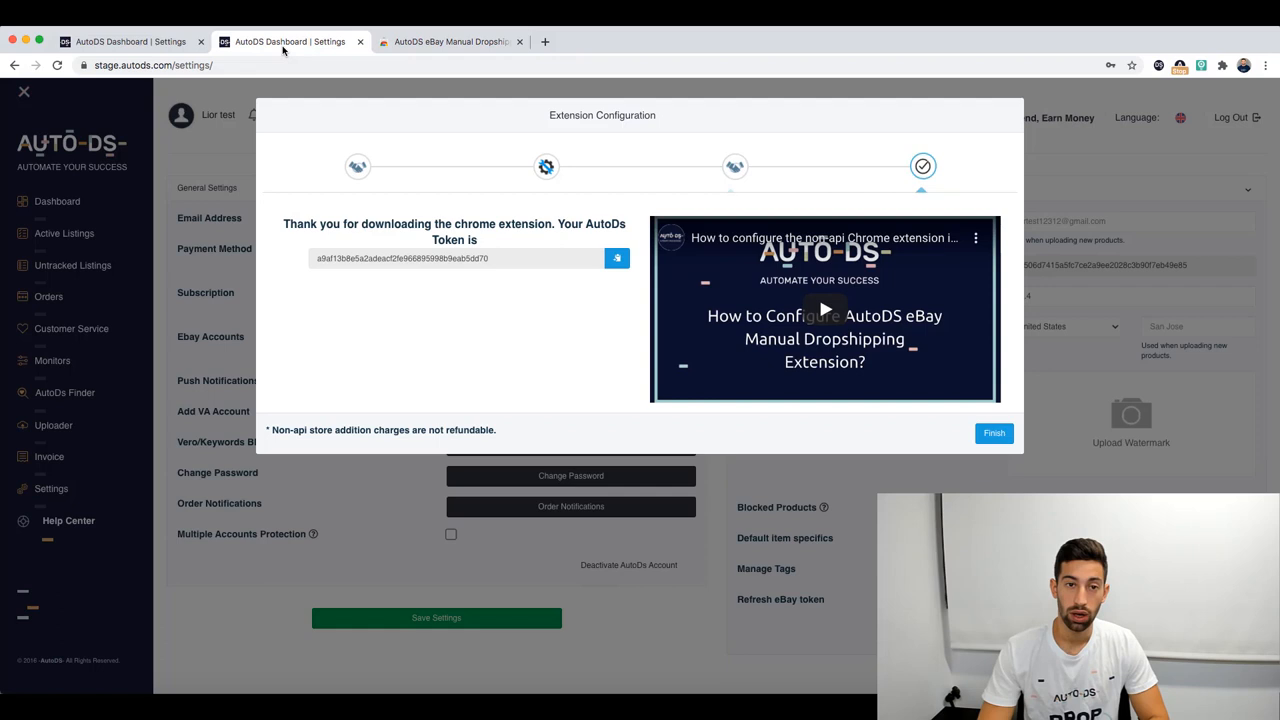
pyautogui.moveTo(546, 166)
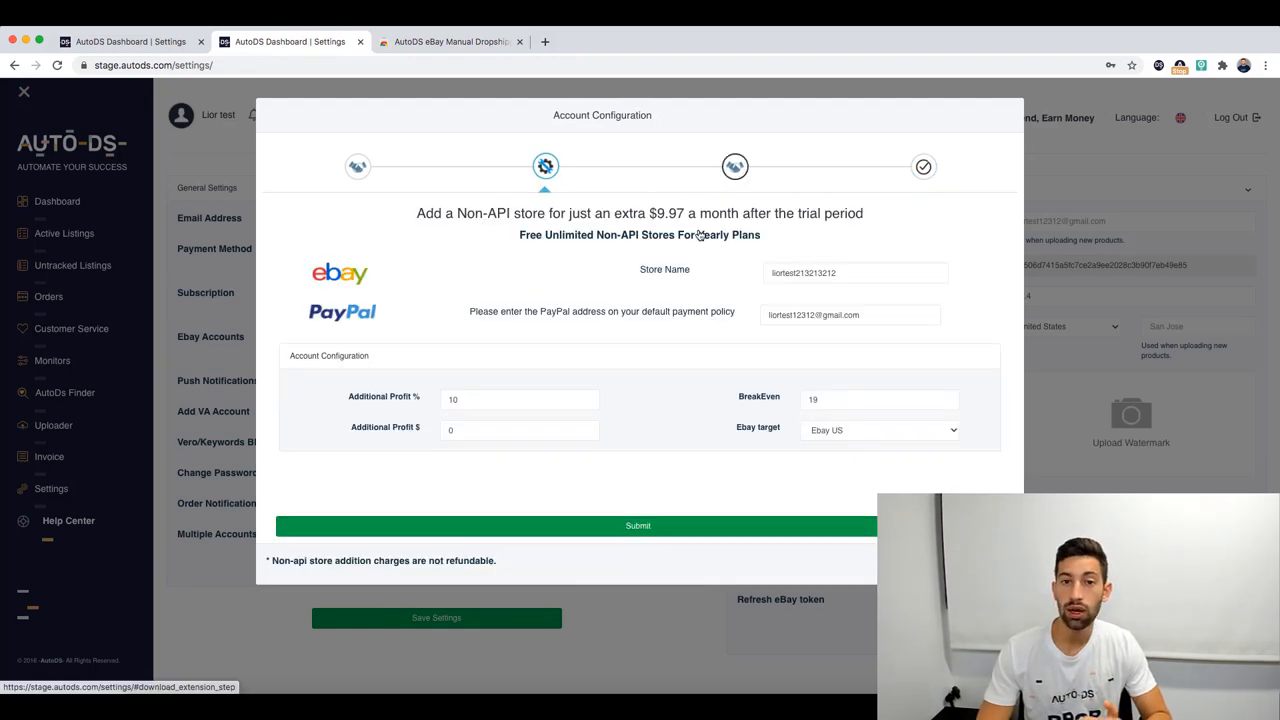
pyautogui.click(638, 525)
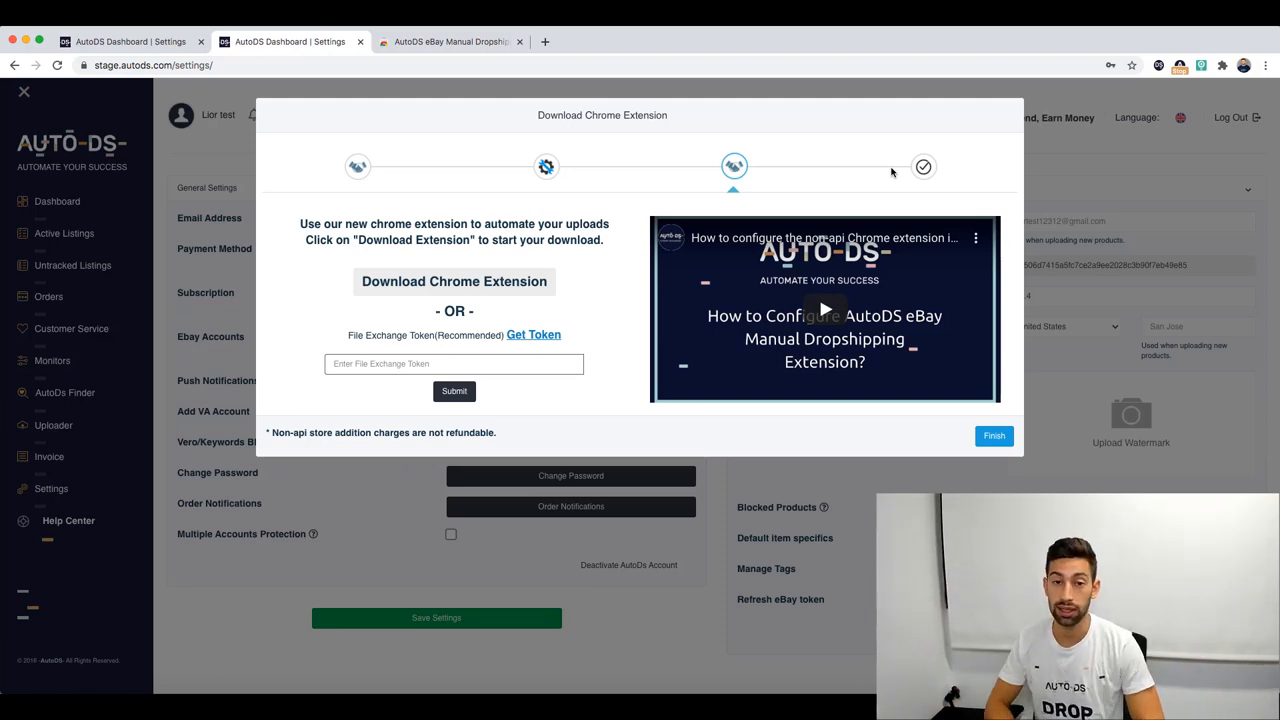
pyautogui.moveTo(610, 295)
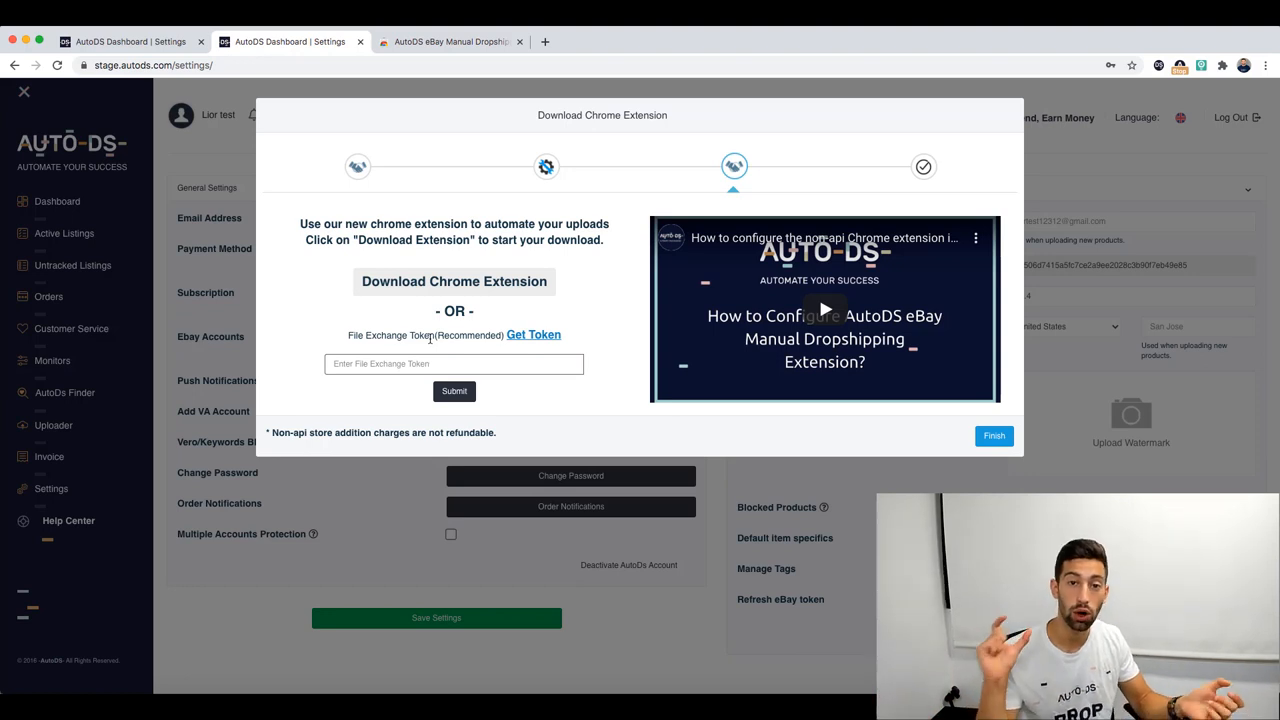
pyautogui.moveTo(430, 348)
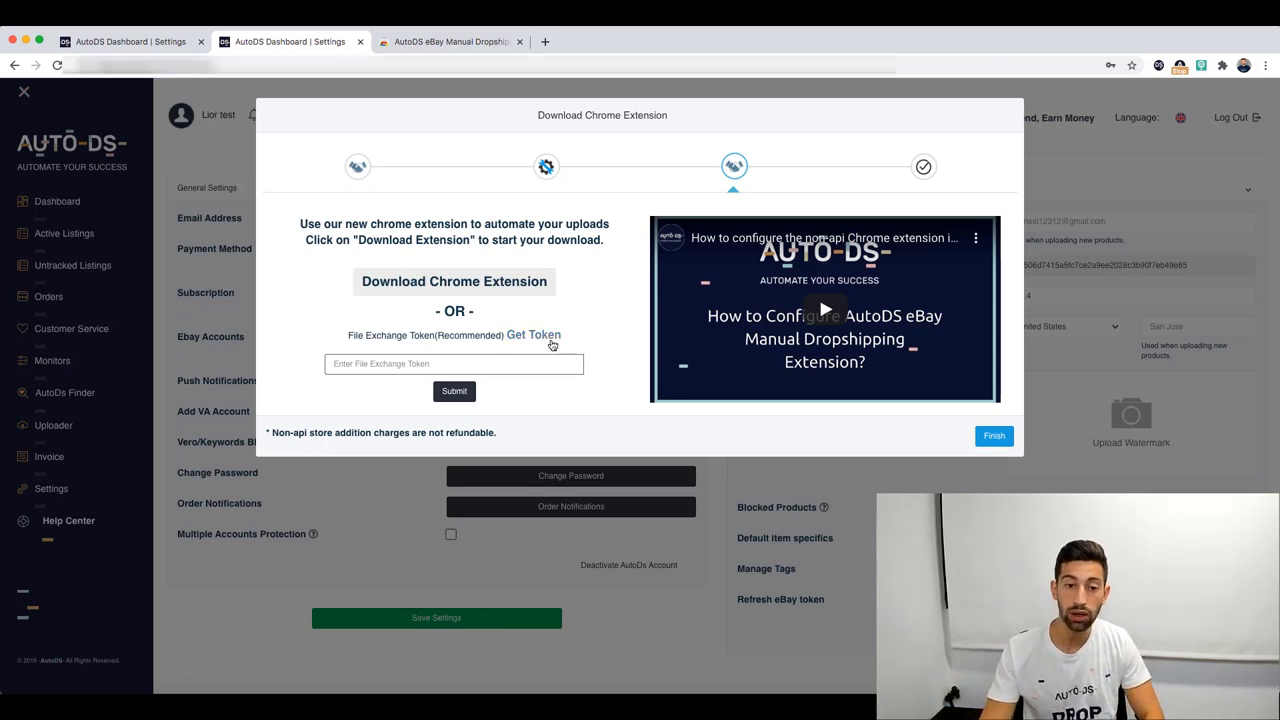
# Step: Sign in to eBay and agree to File Exchange access to generate a token
pyautogui.click(533, 335)
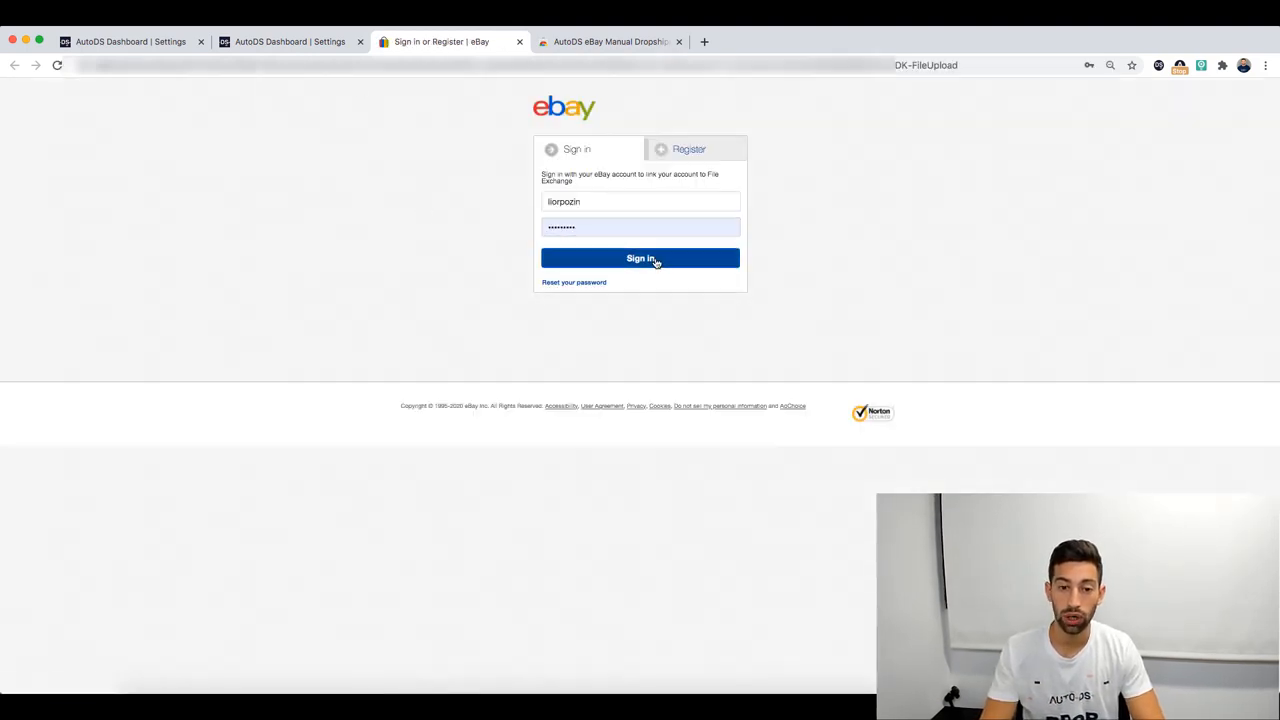
pyautogui.click(640, 258)
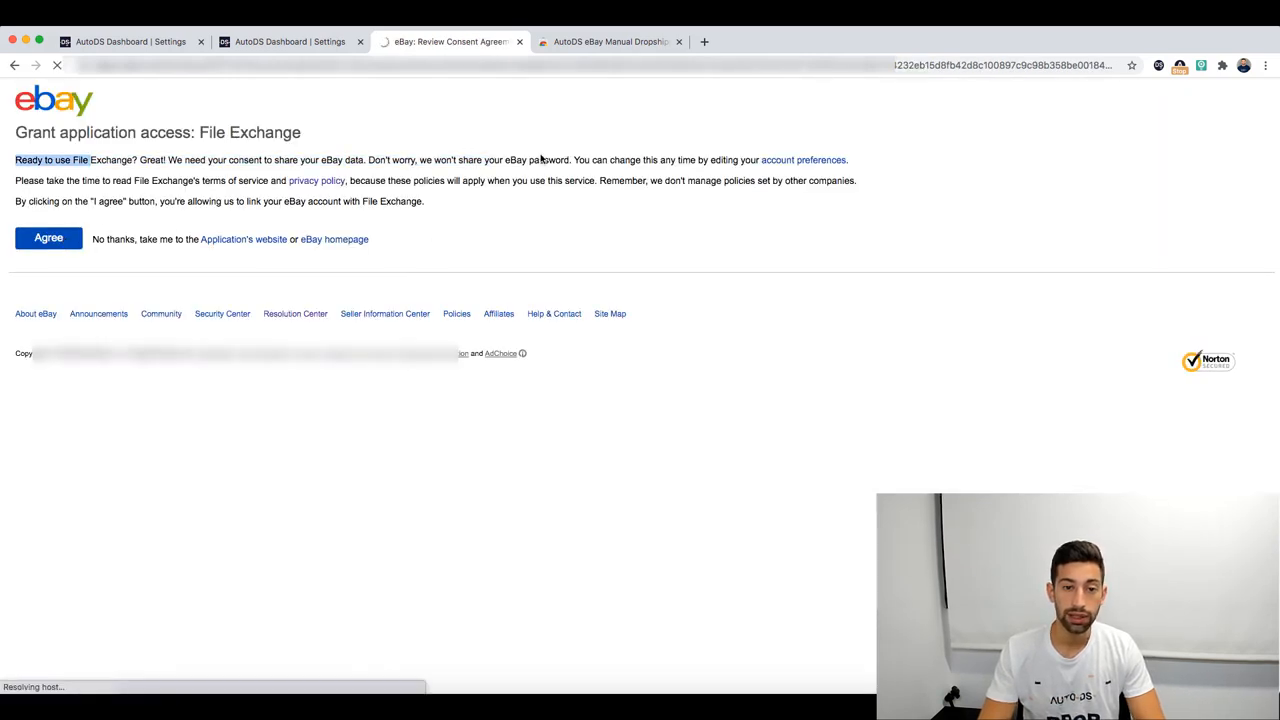
pyautogui.click(48, 238)
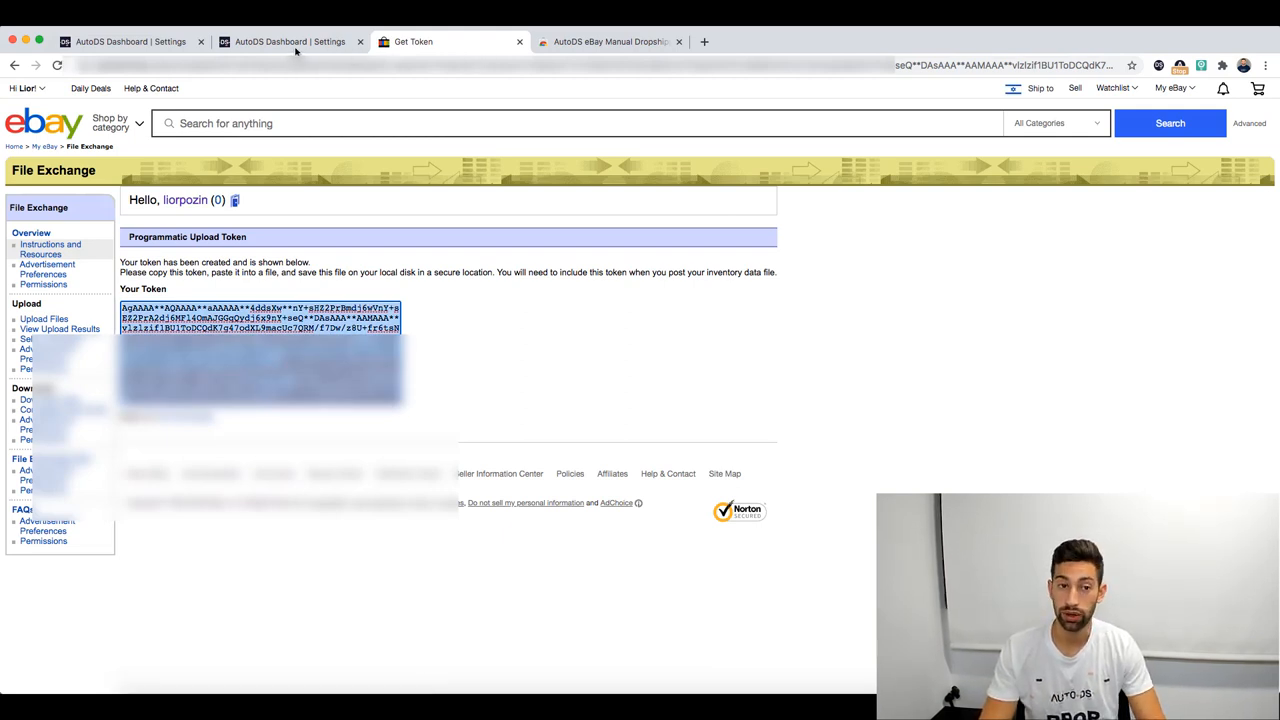
pyautogui.click(290, 41)
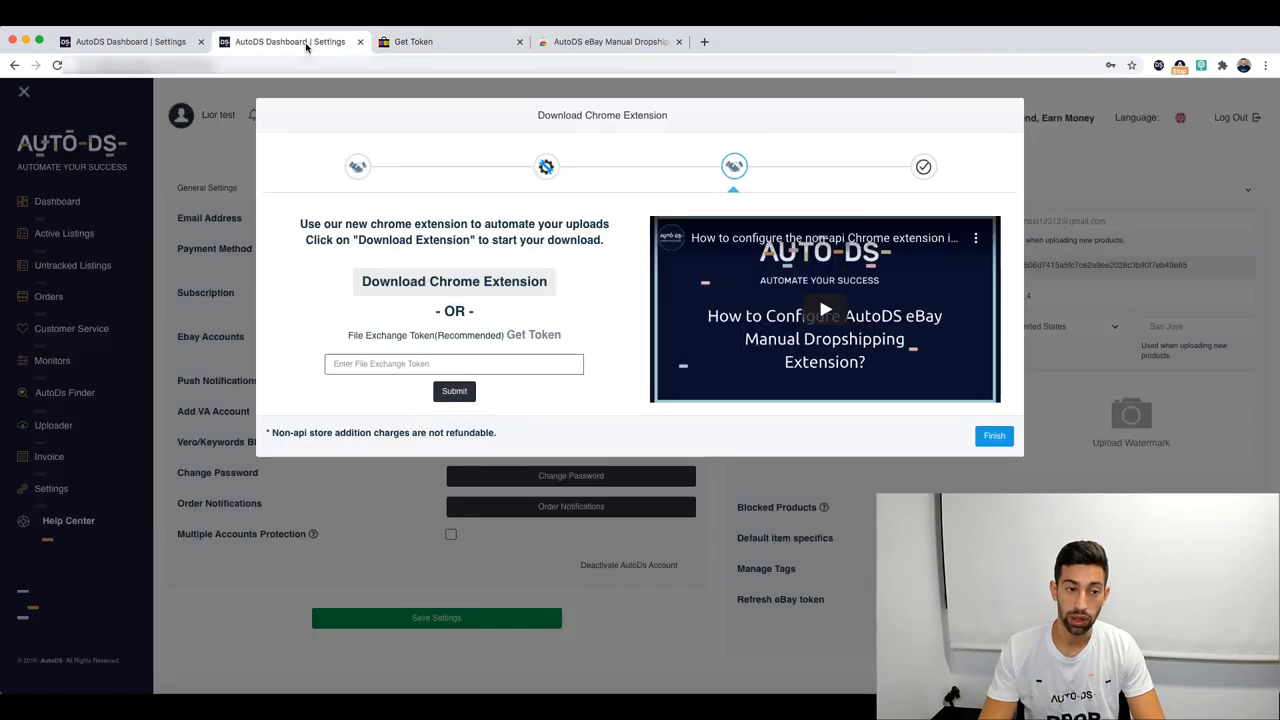
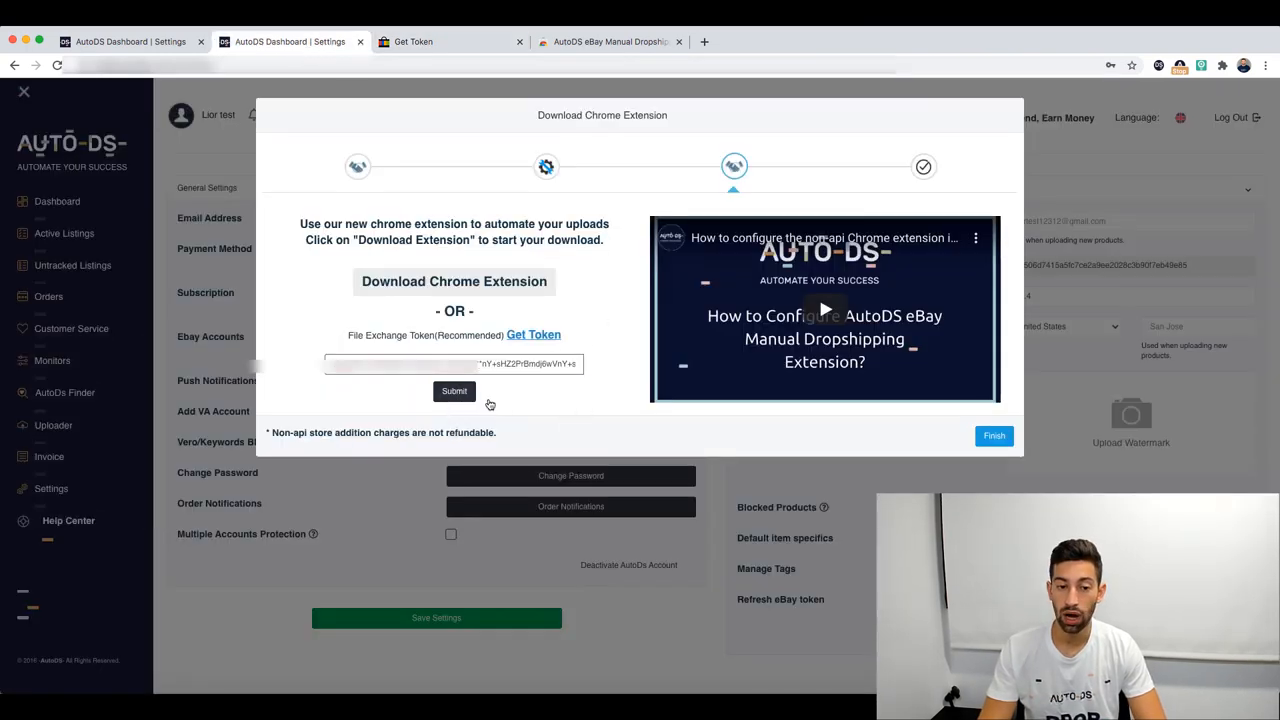
pyautogui.click(454, 391)
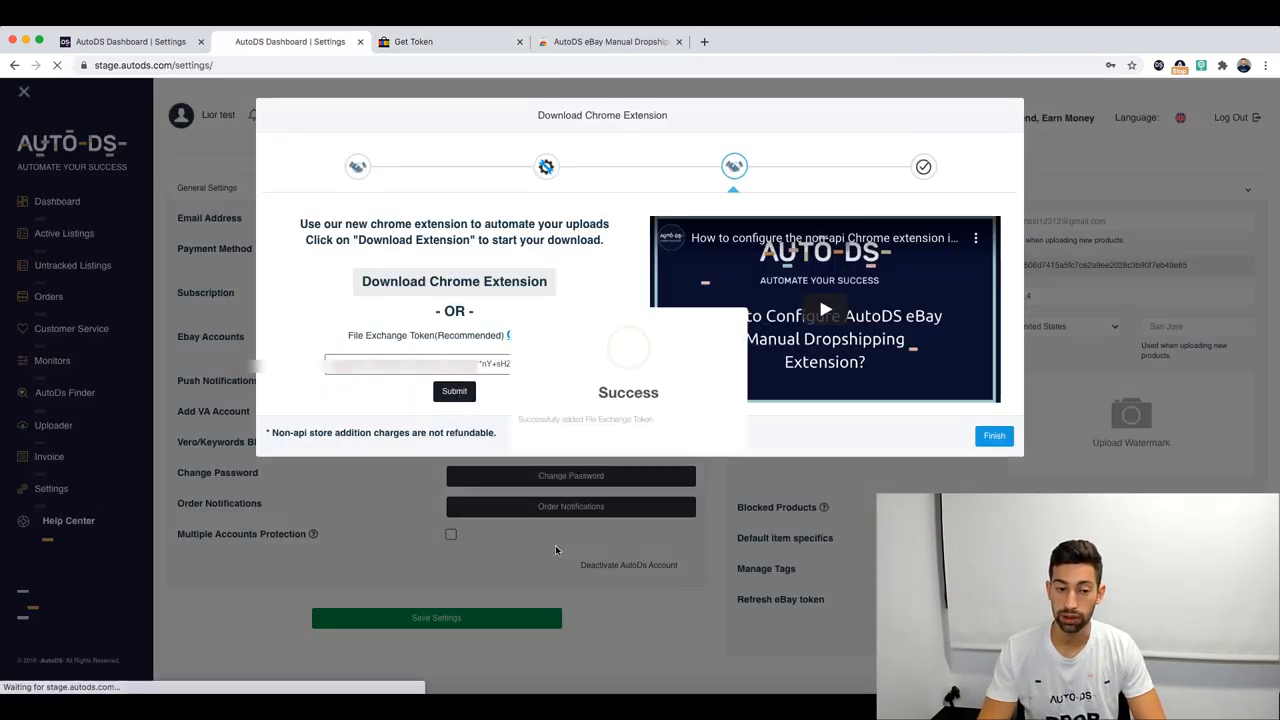
pyautogui.click(994, 435)
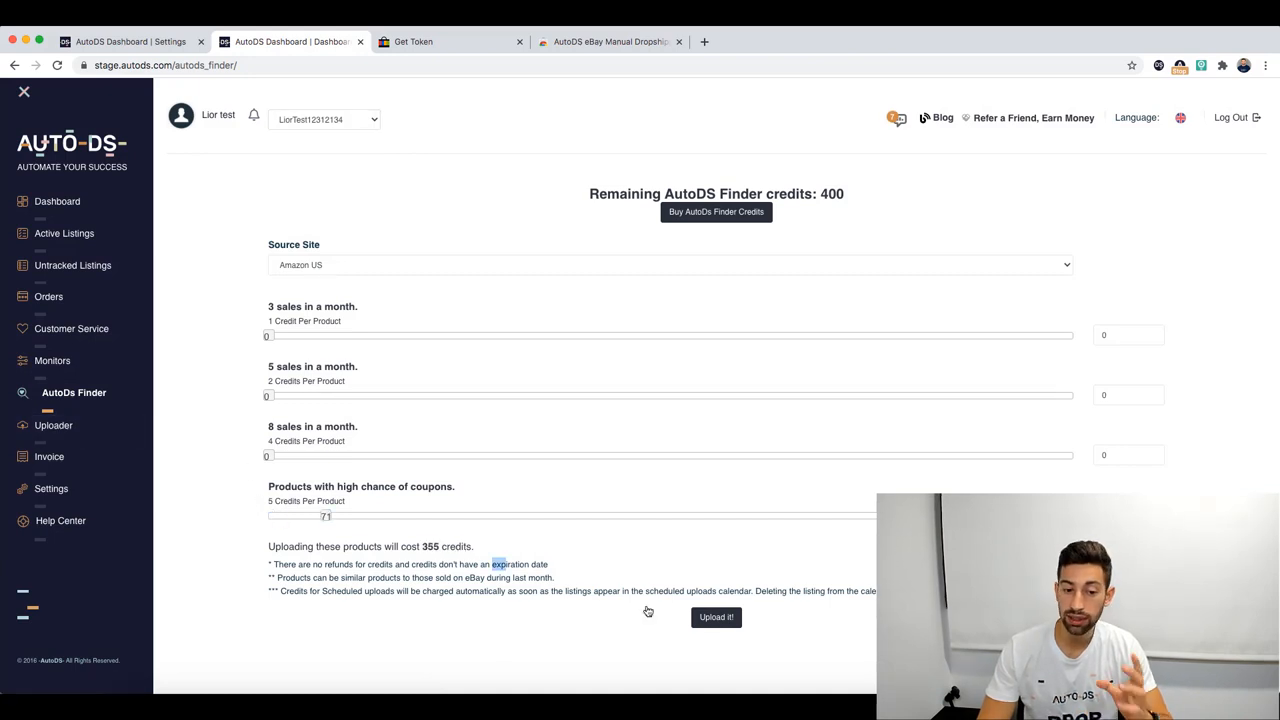
# Step: Open the Uploader page on its Bulk Upload tab for Amazon US to eBay US
pyautogui.click(716, 617)
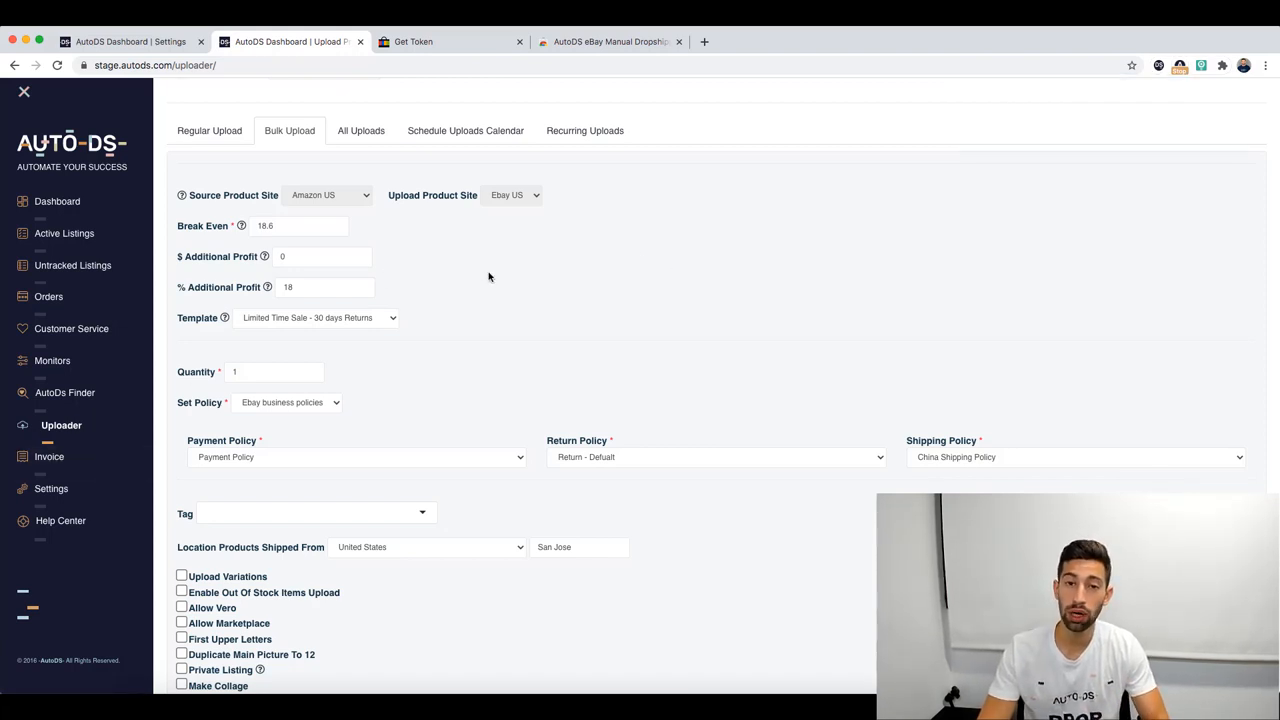
pyautogui.moveTo(523, 261)
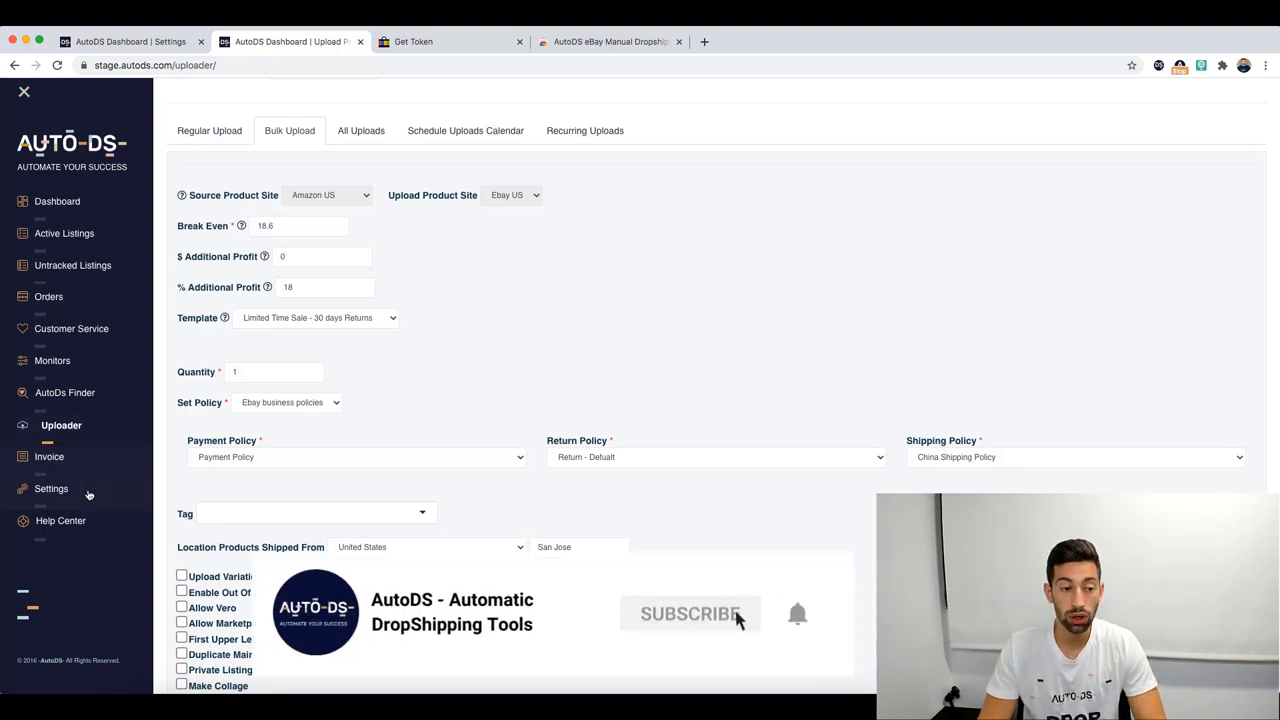
# Step: Connect the AutoDS extension with the settings-page token and email 'lior'
pyautogui.click(51, 488)
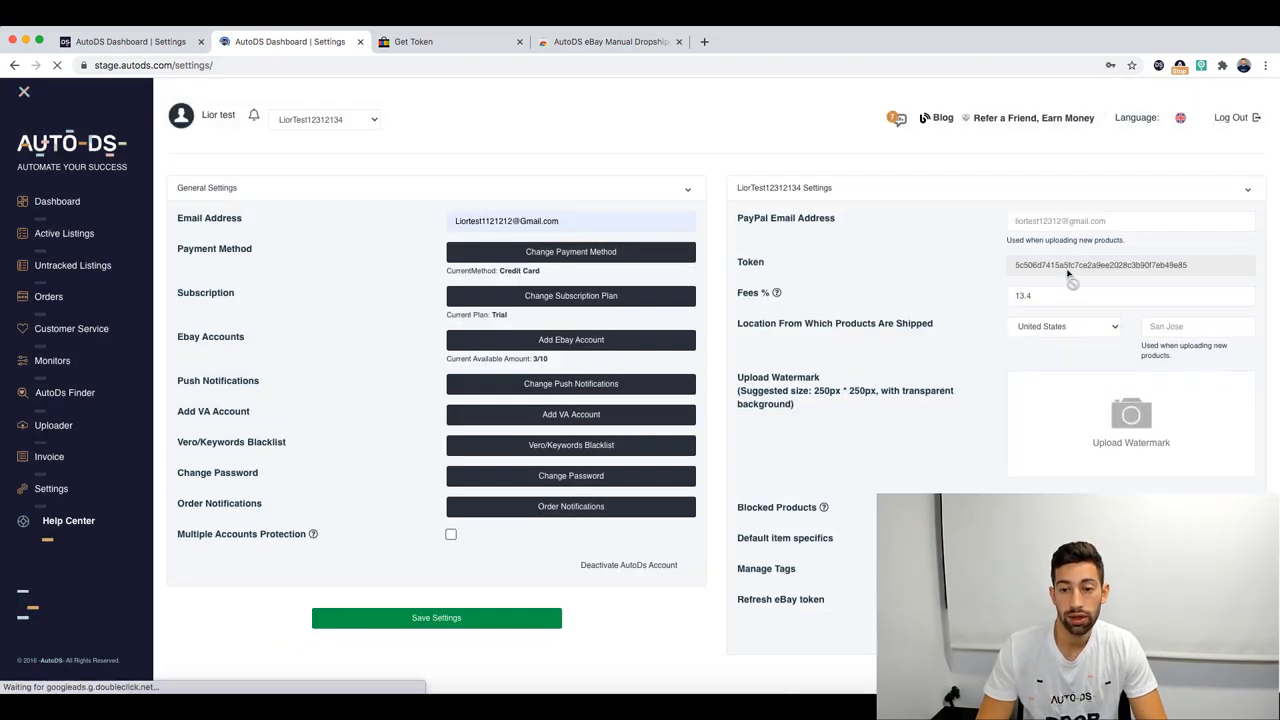
pyautogui.click(1179, 65)
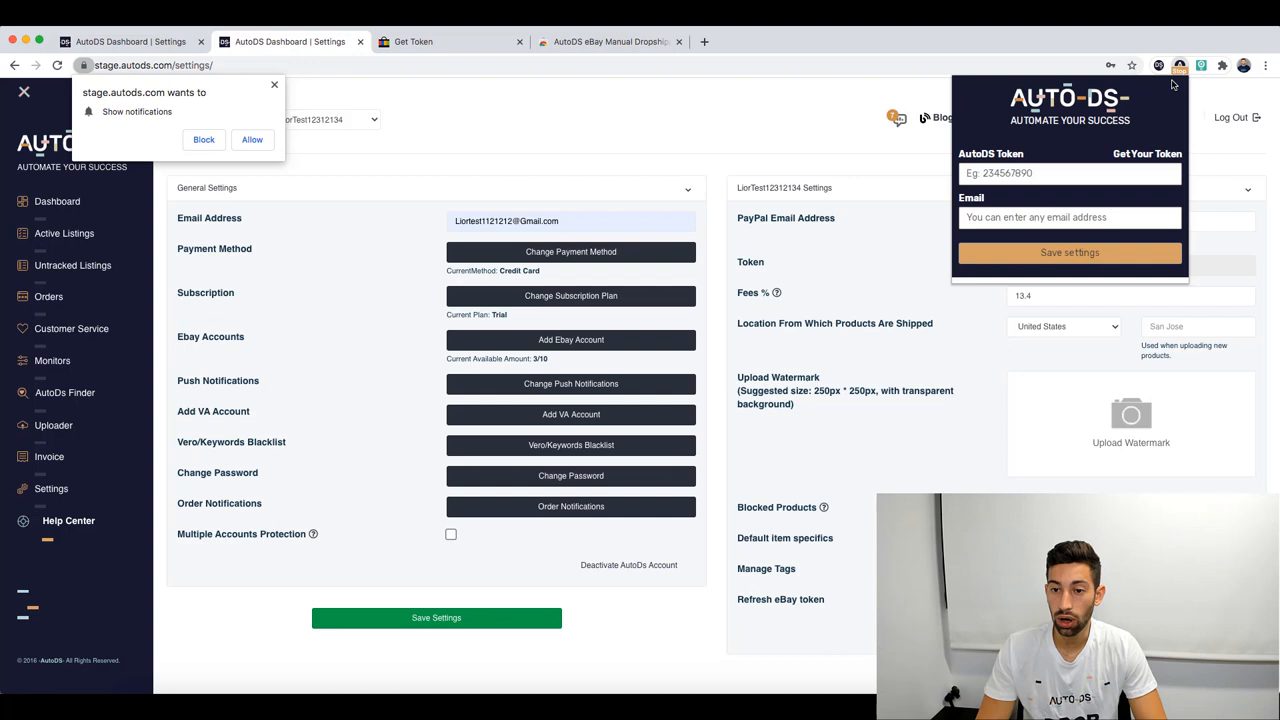
pyautogui.click(1069, 217)
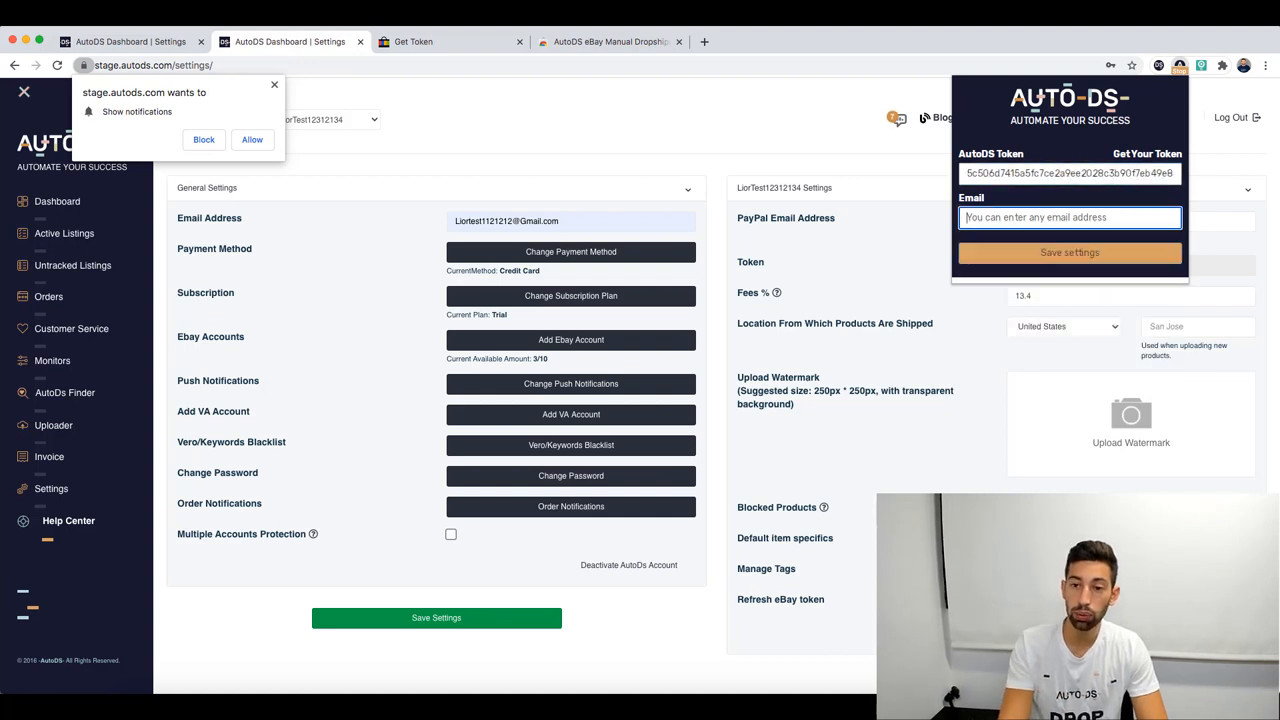
pyautogui.write('lior')
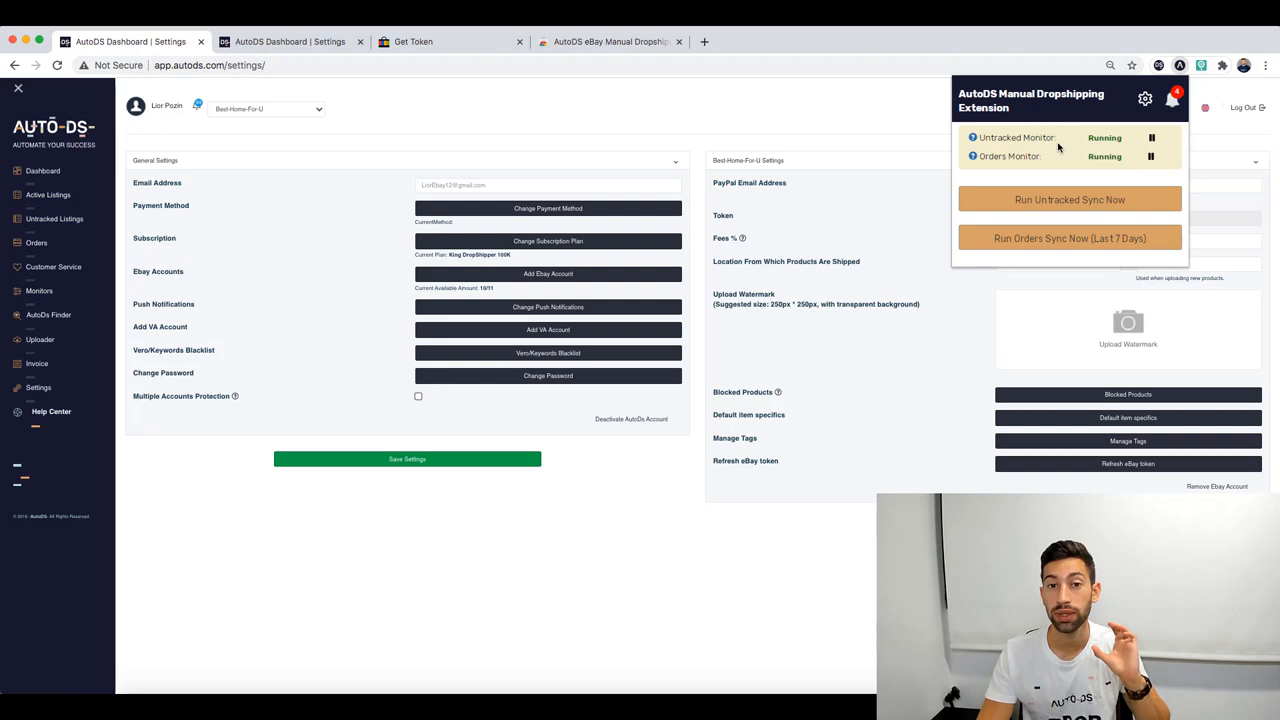
pyautogui.moveTo(1069, 166)
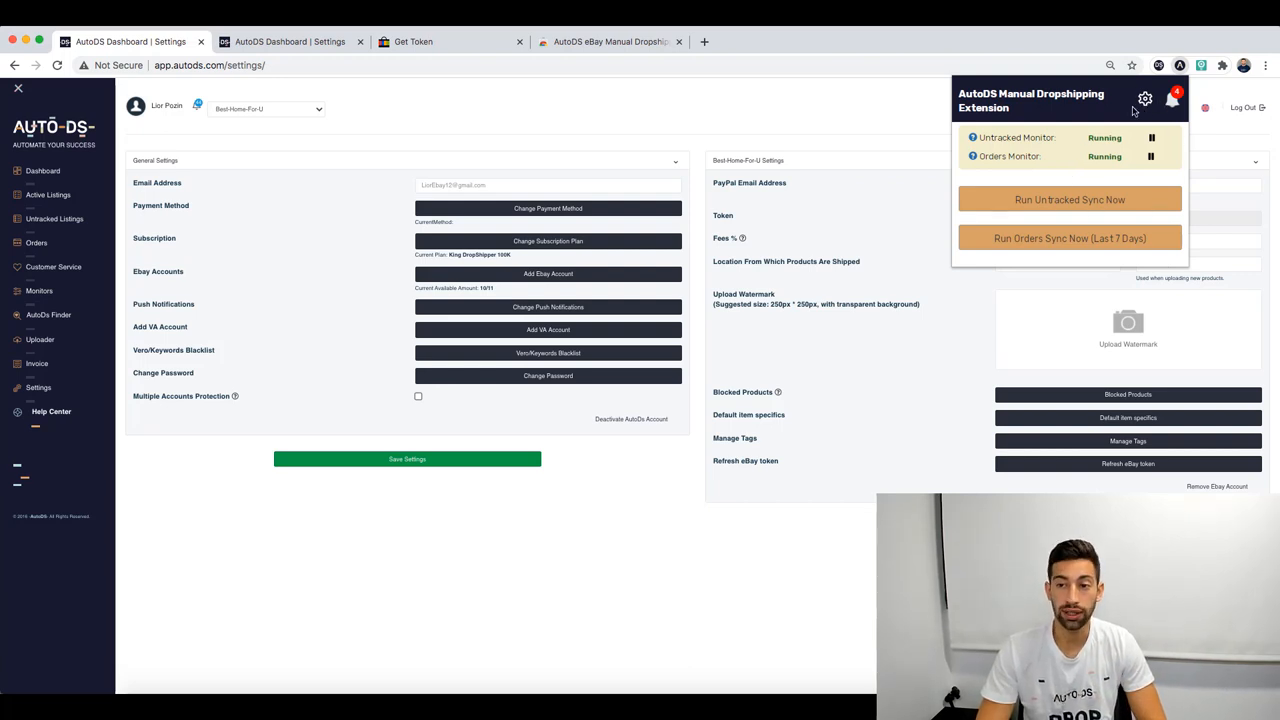
# Step: Open the extension's settings panel via the gear icon
pyautogui.click(1145, 98)
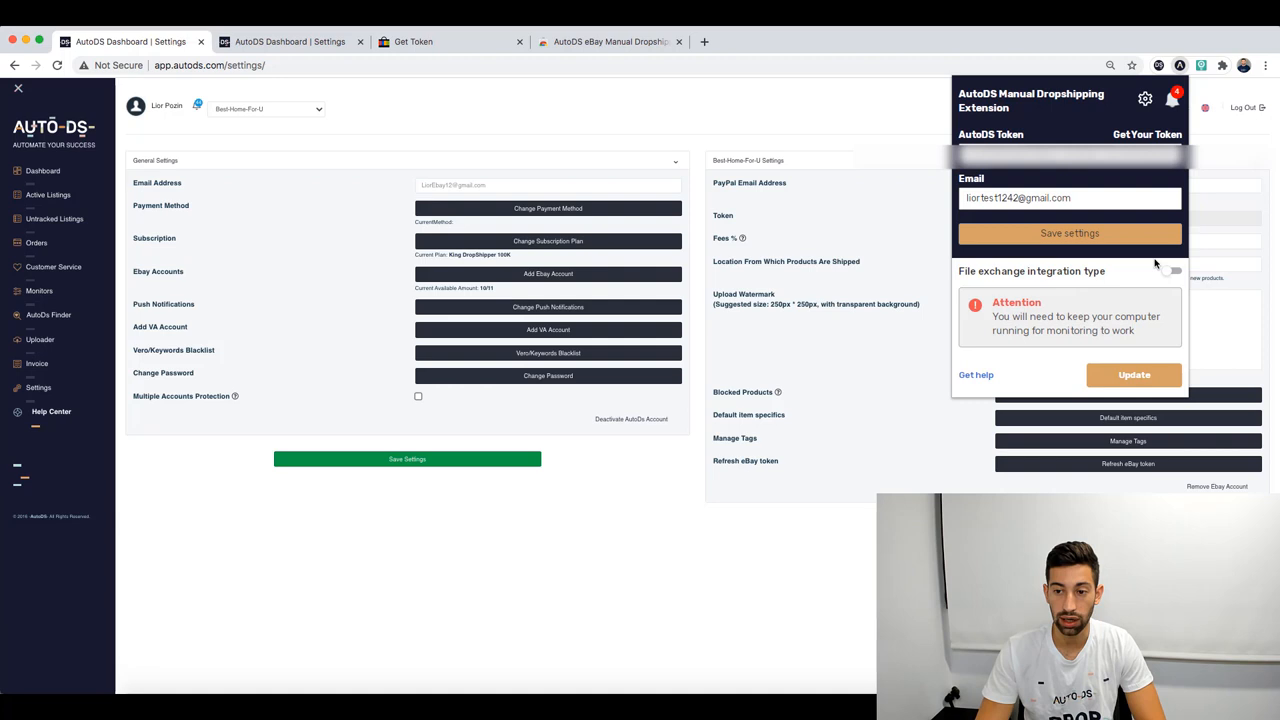
# Step: Switch on file exchange integration in the extension and save with Update
pyautogui.click(1171, 272)
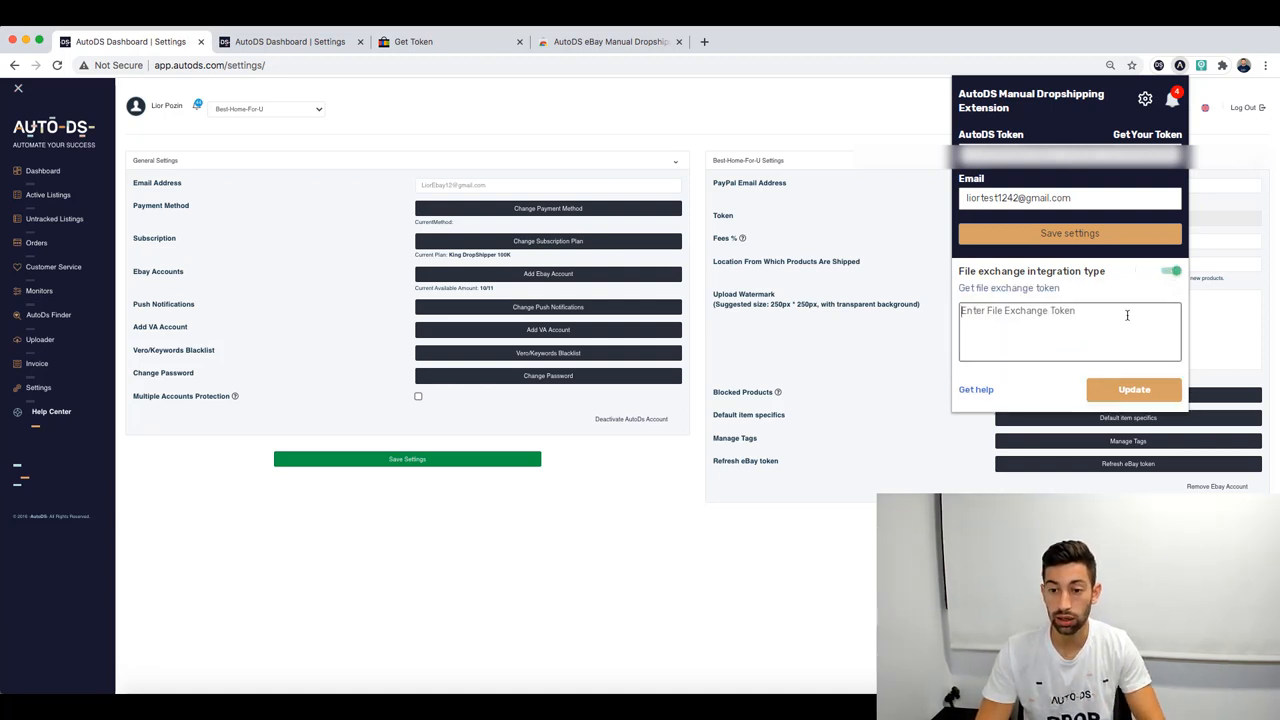
pyautogui.moveTo(1125, 310)
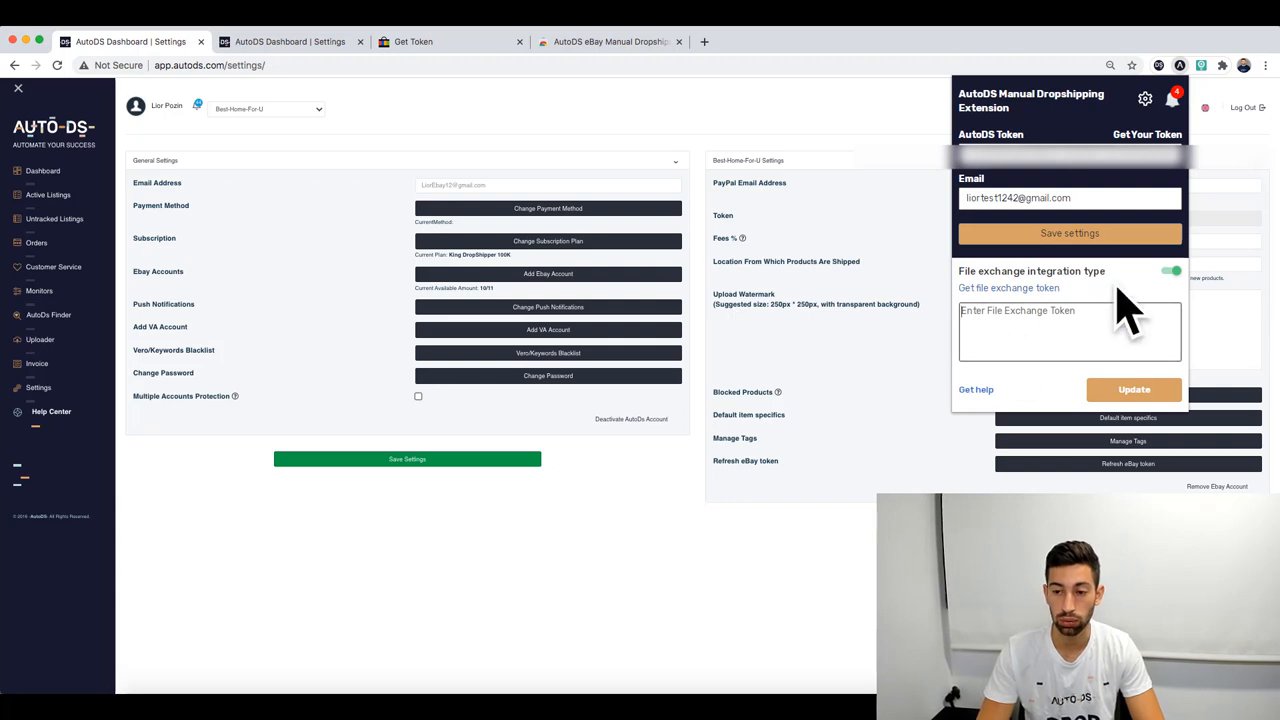
pyautogui.click(1171, 271)
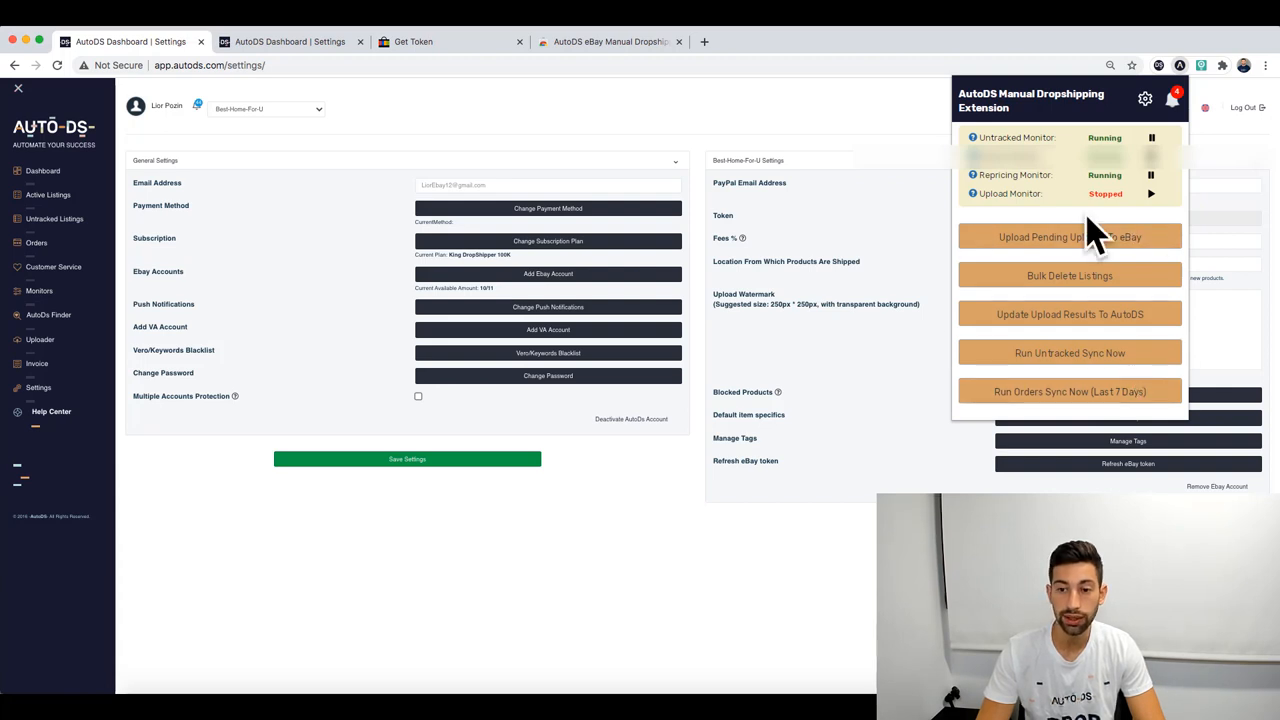
pyautogui.moveTo(971, 193)
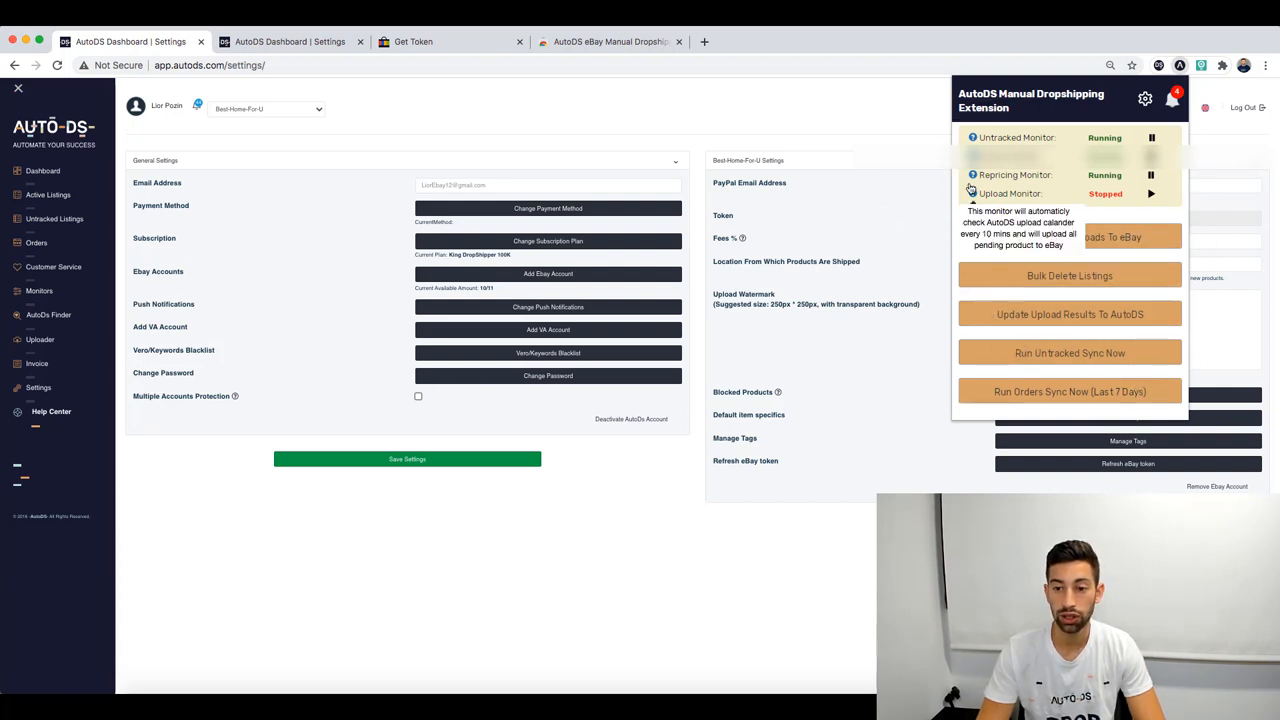